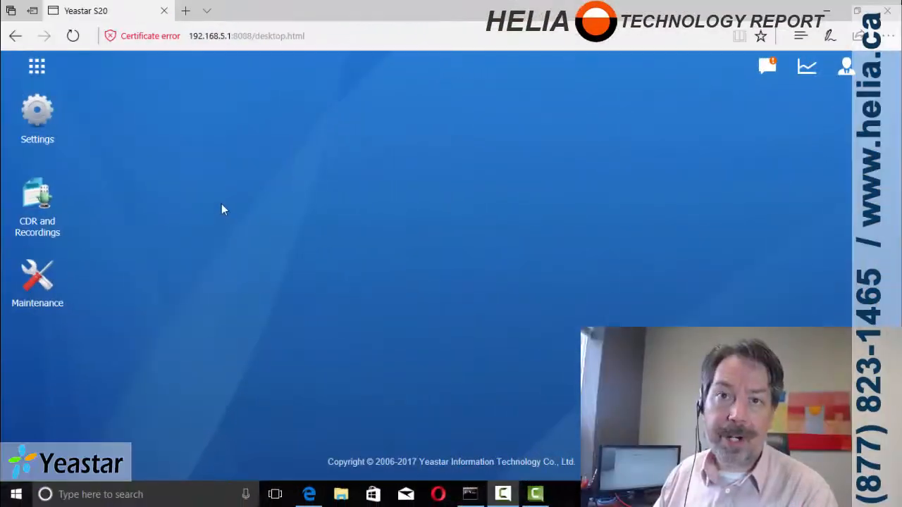
Step: Open Auto Provisioning from the app launcher to list the four Yealink phones
click(37, 66)
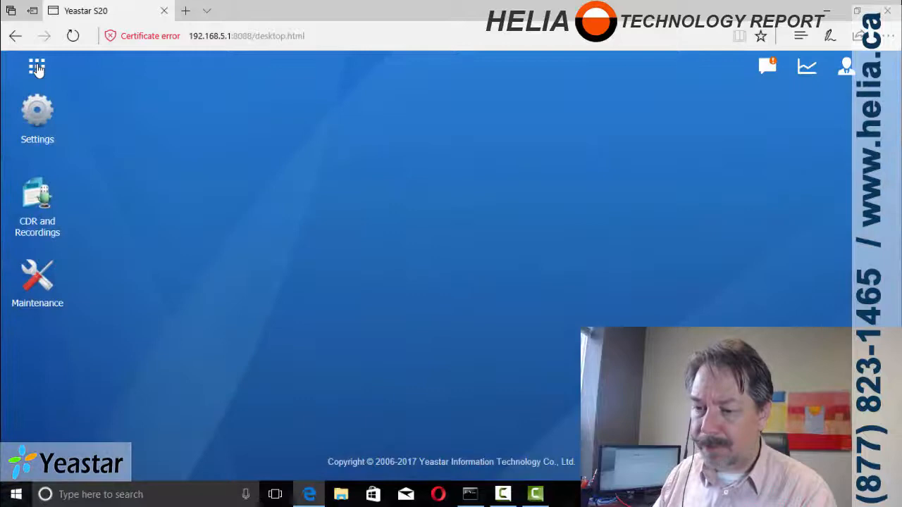
click(37, 66)
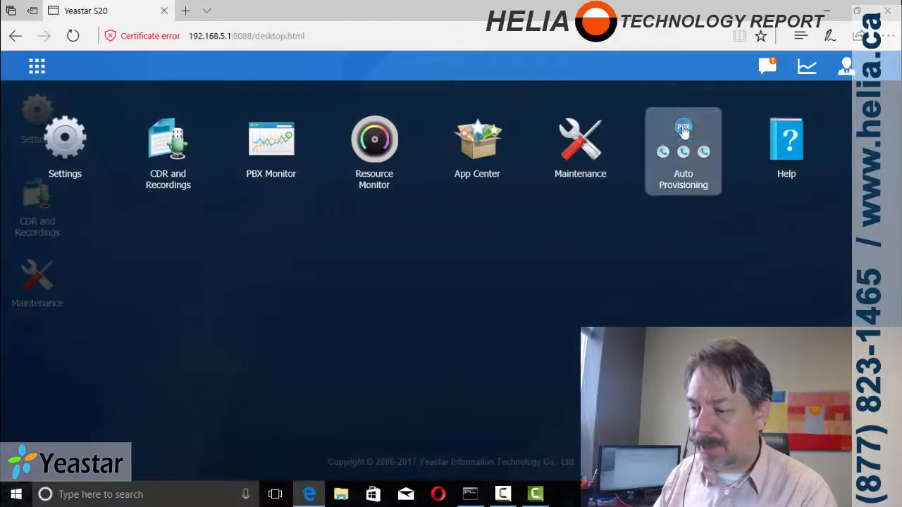
click(682, 138)
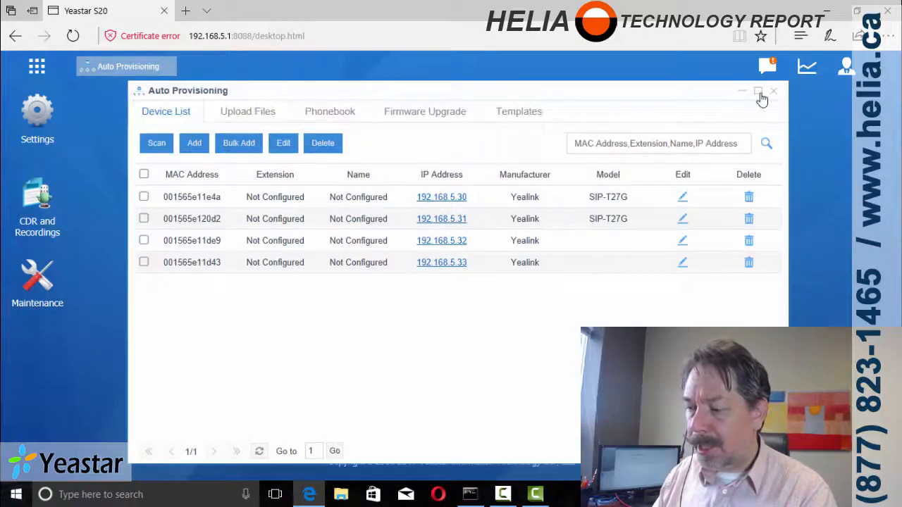
Step: Maximize the window, then save phone 001565e11e4a with extension 1000 and confirm reboot
click(758, 92)
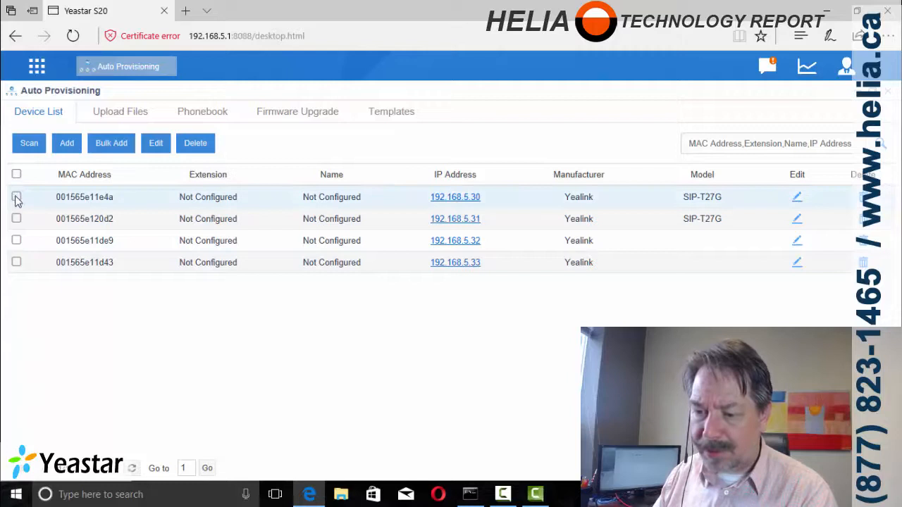
click(16, 196)
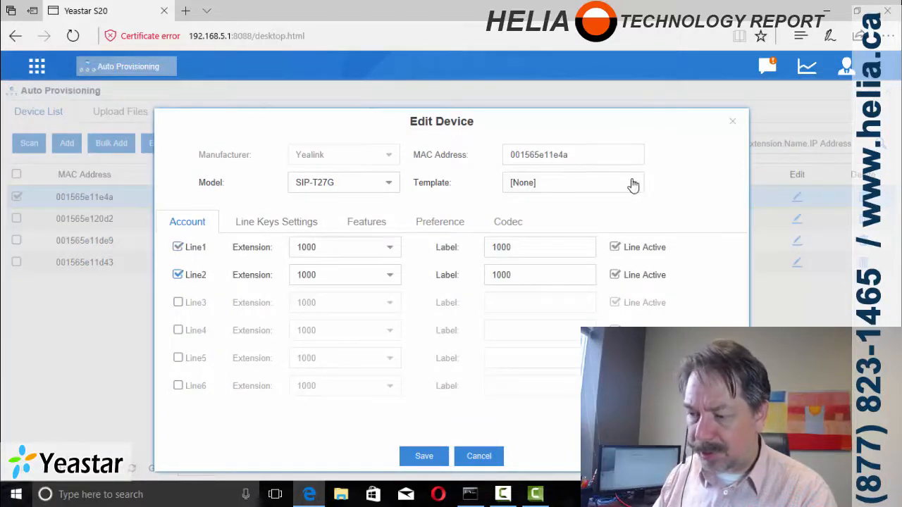
mouse_move(512, 206)
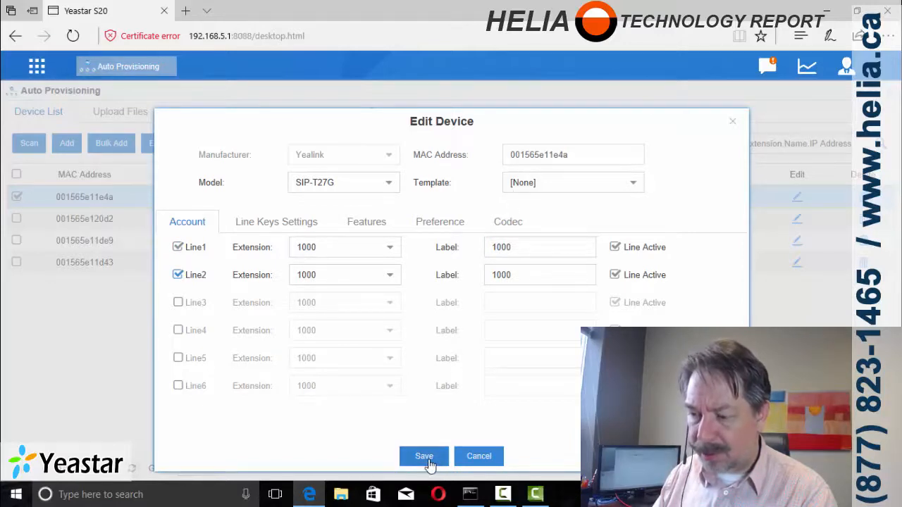
click(424, 456)
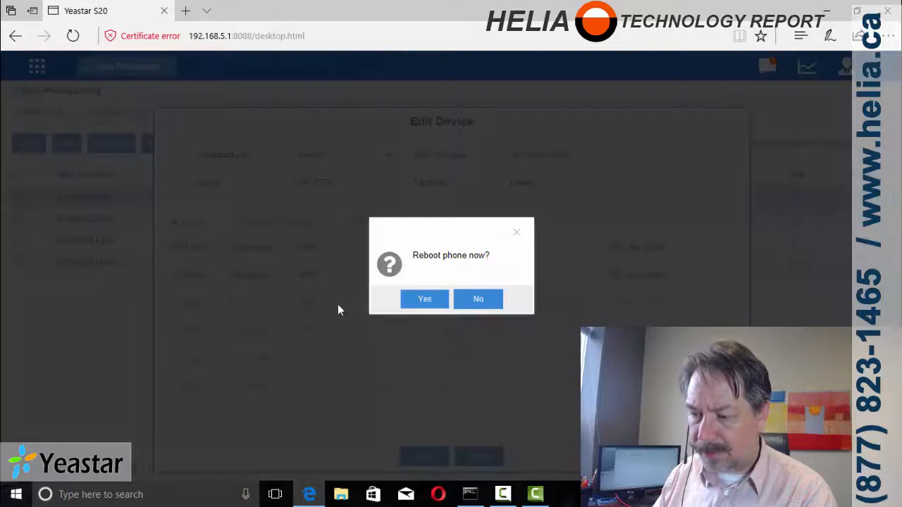
click(424, 299)
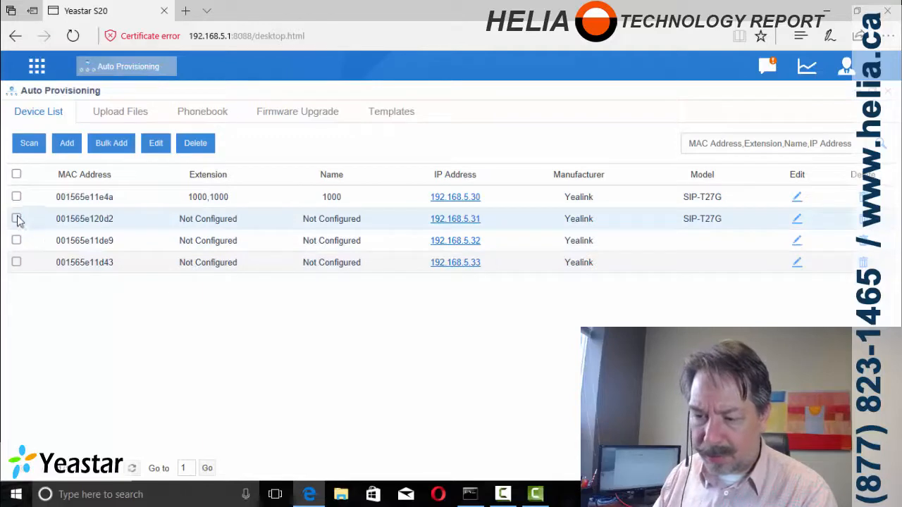
Step: Enable lines 1 and 2 with extension 1001 on phone 001565e120d2 and save
click(16, 218)
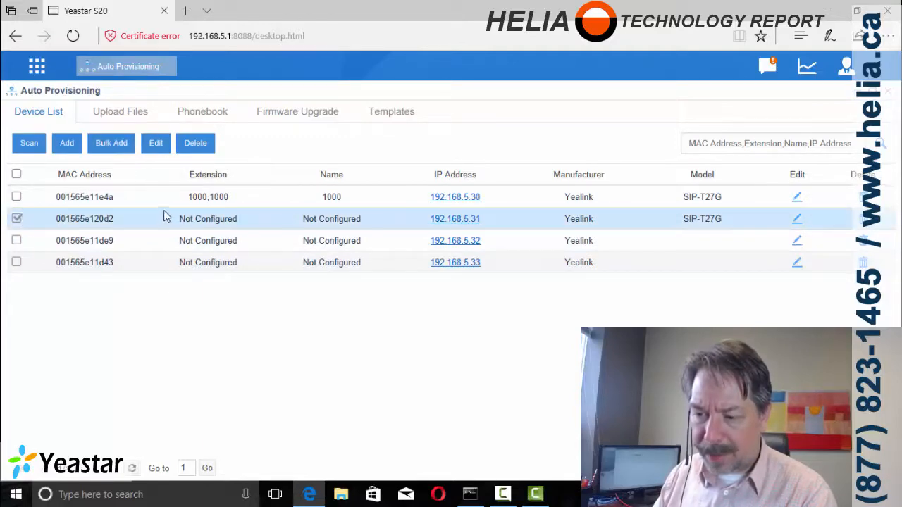
click(797, 219)
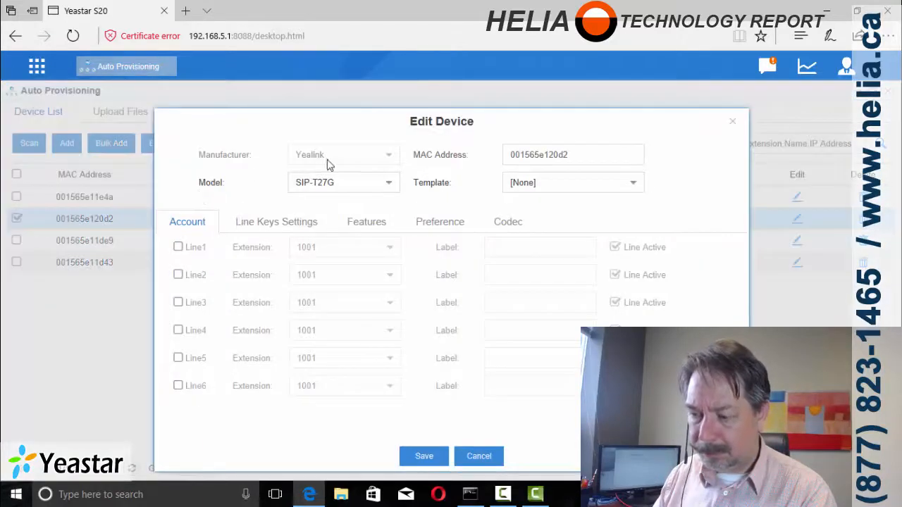
click(178, 275)
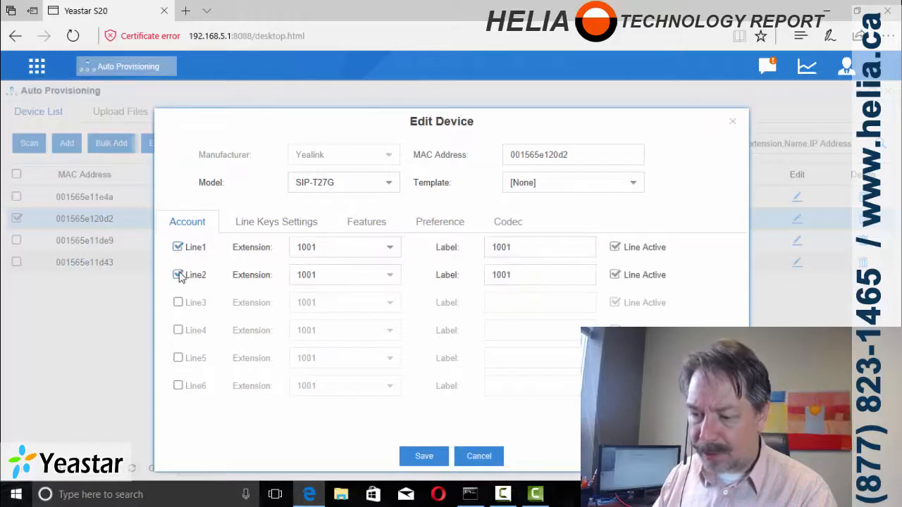
click(178, 275)
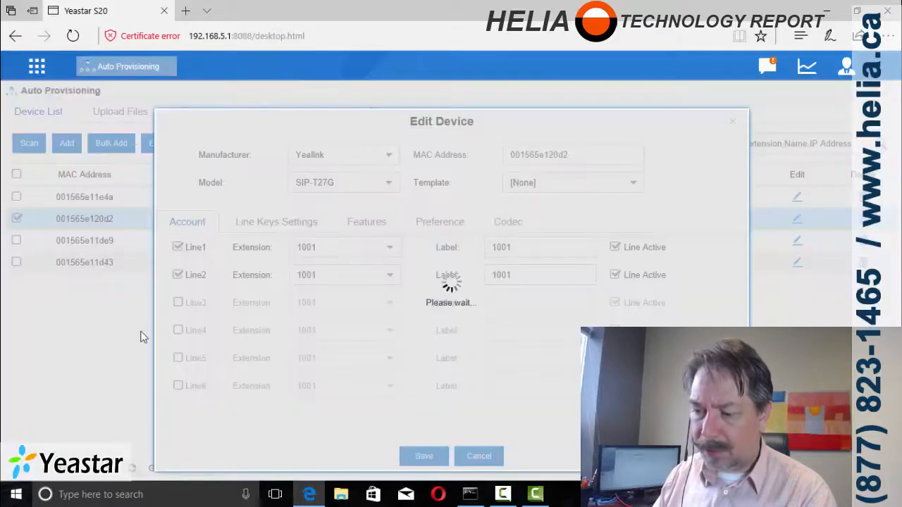
click(423, 455)
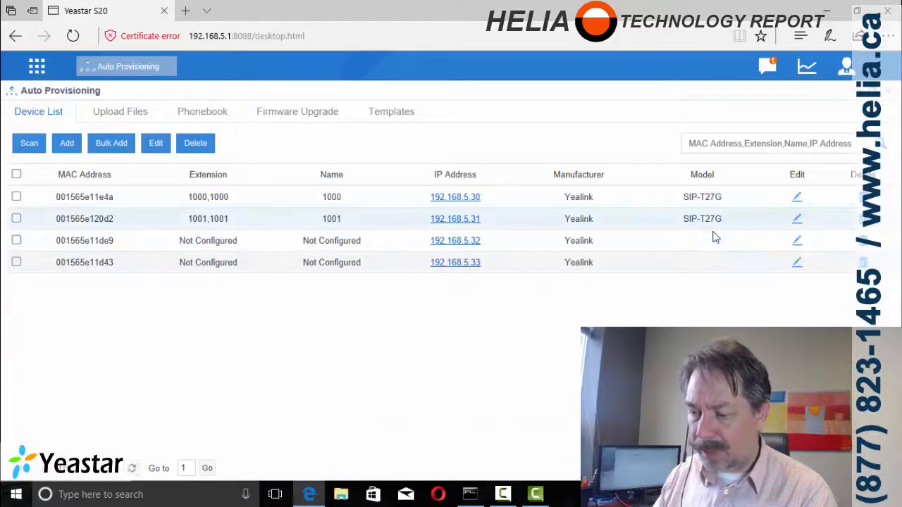
Step: Set phone 001565e11de9 to SIP-T27G with line 1 on extension 1002, save and reboot
click(16, 240)
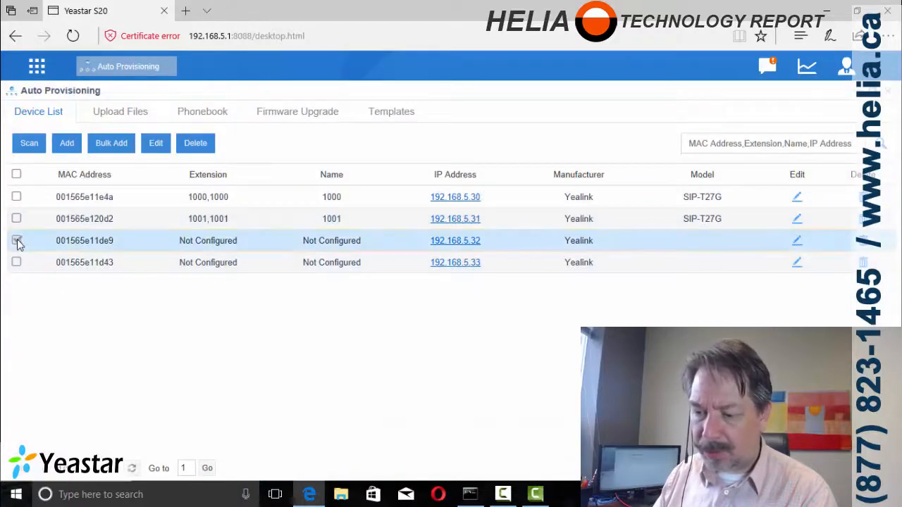
click(17, 240)
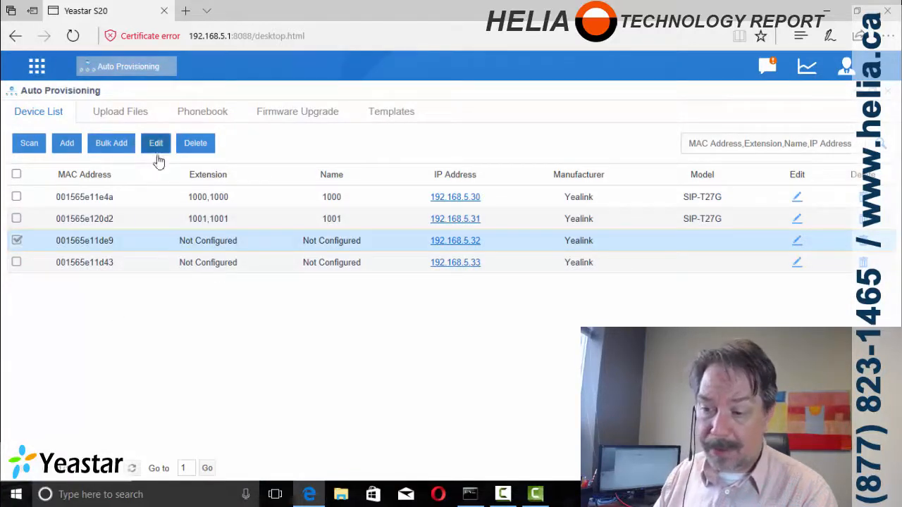
click(155, 143)
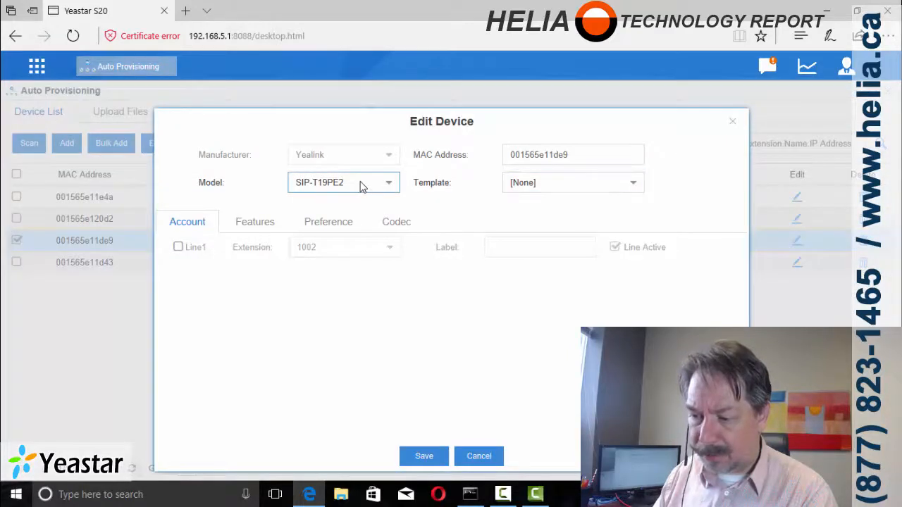
click(343, 182)
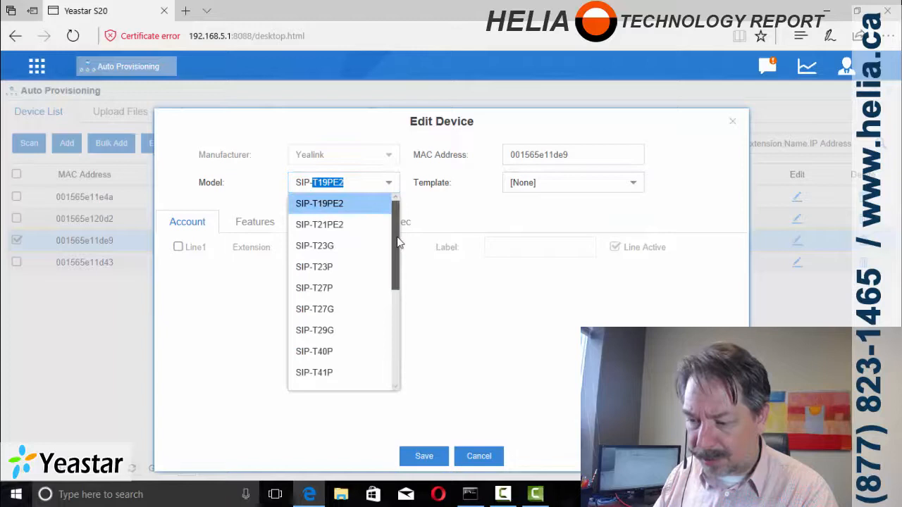
scroll(down, 3)
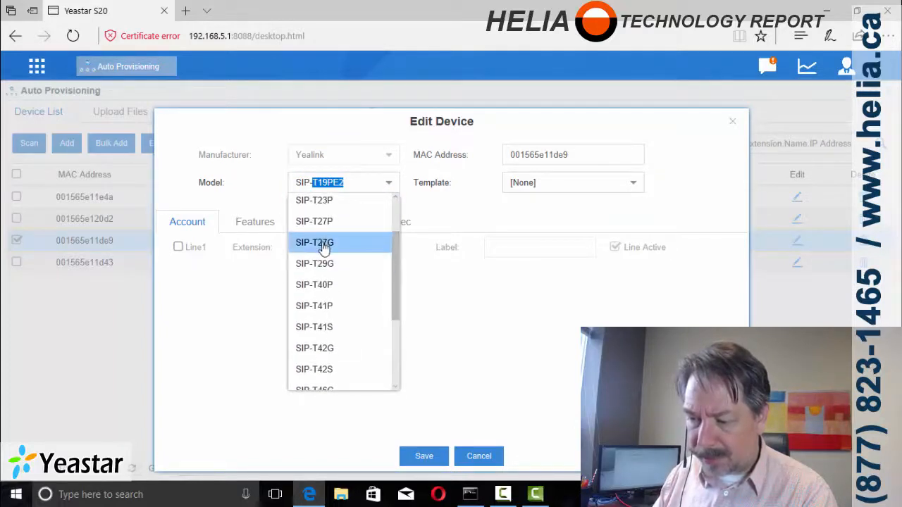
click(314, 242)
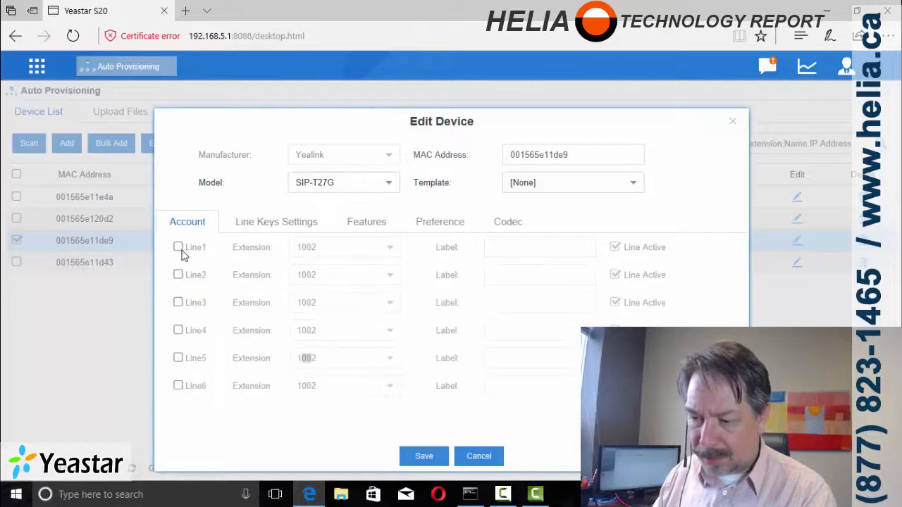
click(178, 246)
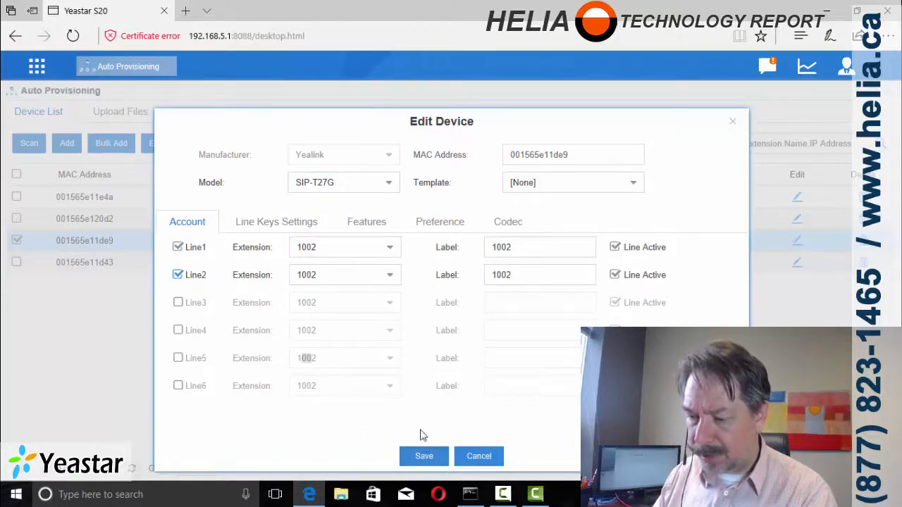
click(423, 456)
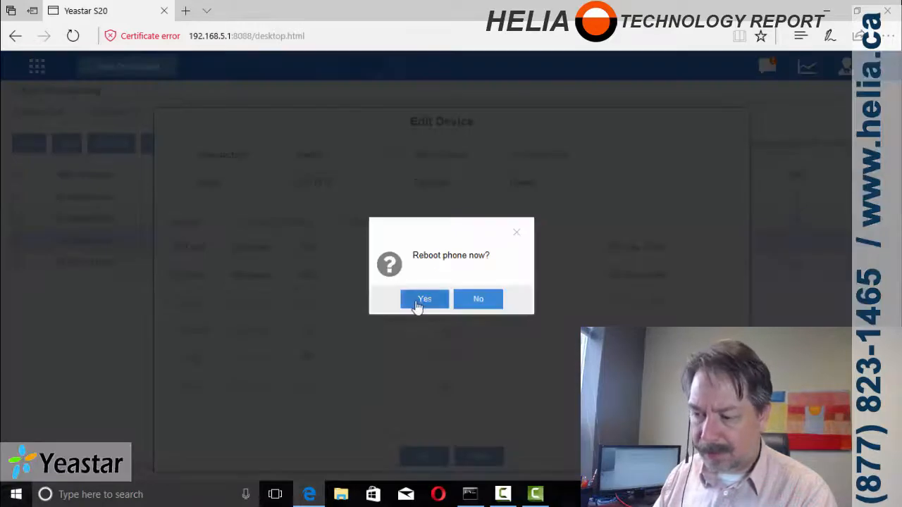
click(424, 298)
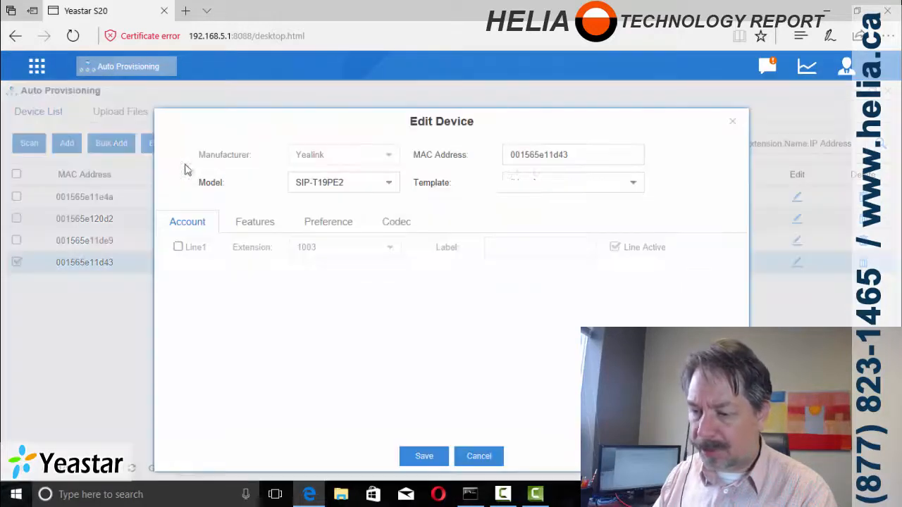
Step: Change phone 001565e11d43's model to SIP-T27G, save, and reboot it
click(343, 183)
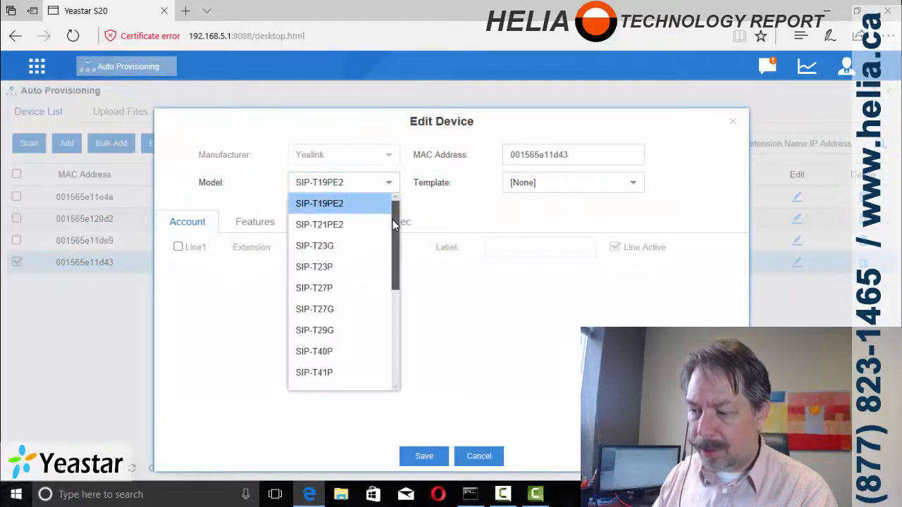
scroll(down, 3)
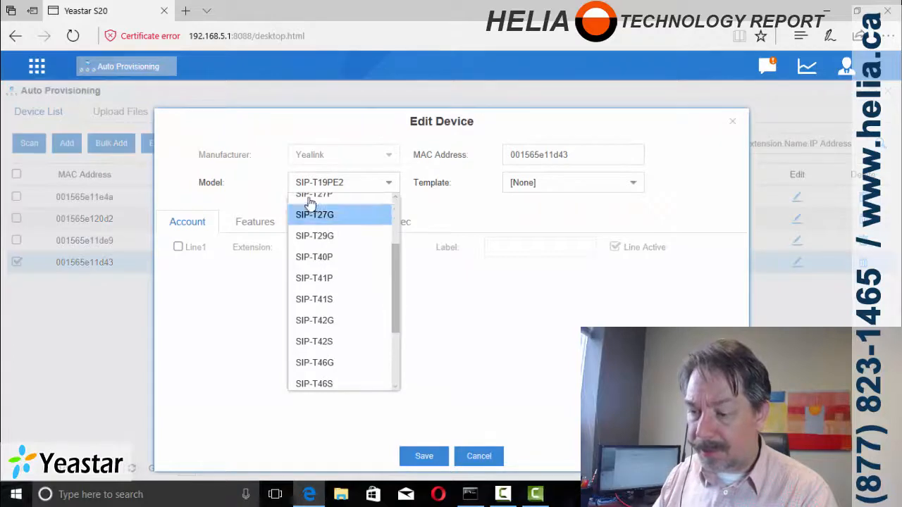
click(314, 214)
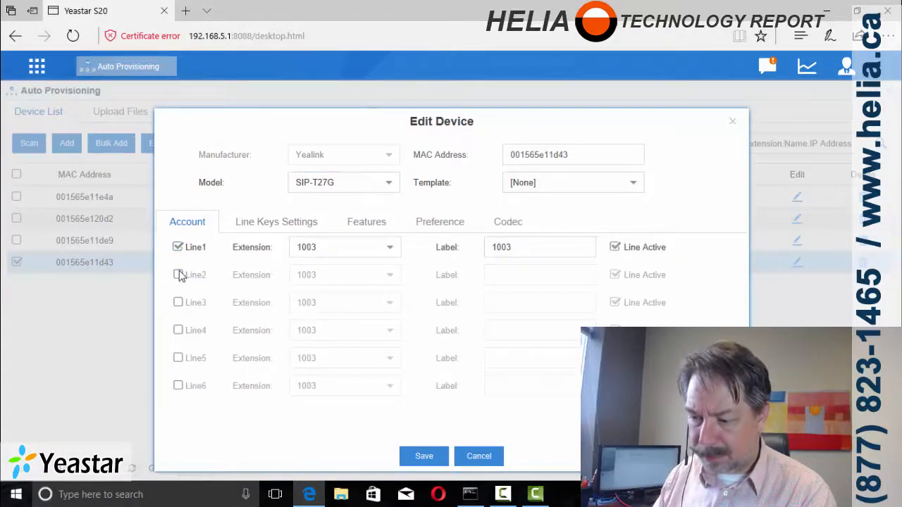
click(423, 455)
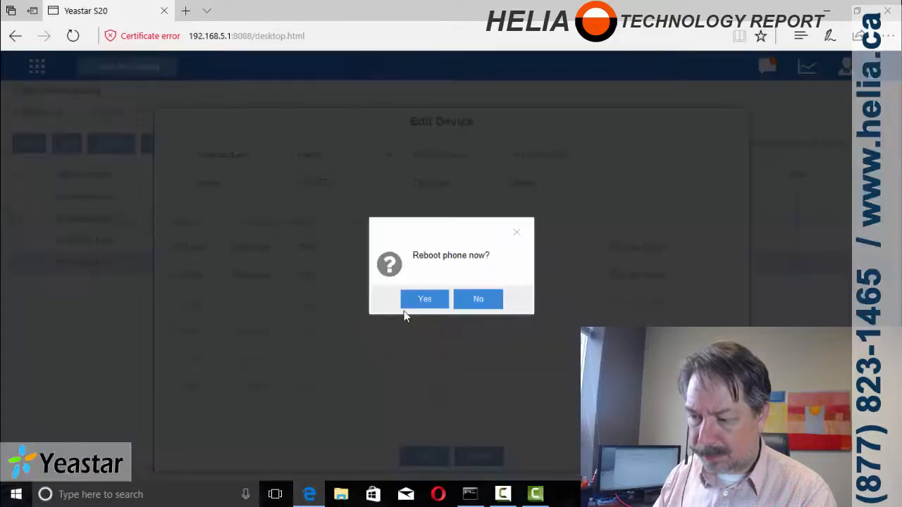
click(424, 299)
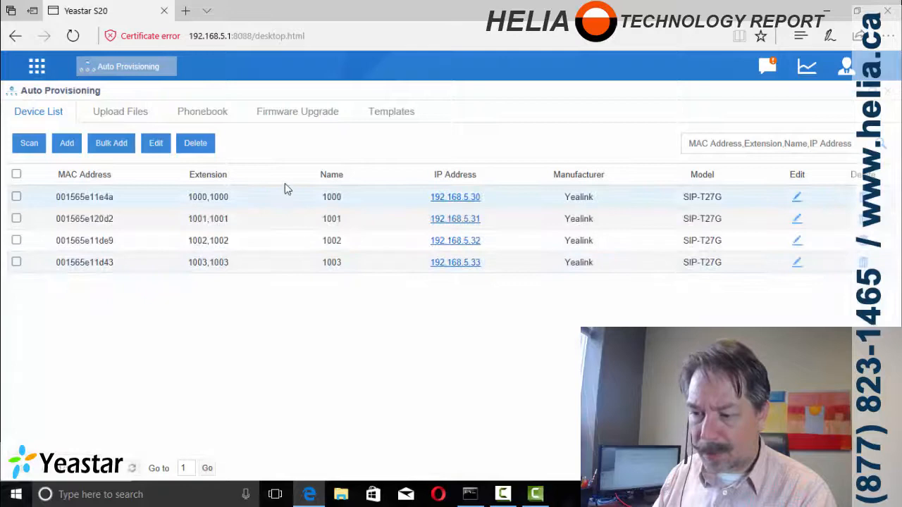
Step: Show the Firmware Upgrade tab and start, then cancel, a SIP-T27G firmware upload
click(297, 112)
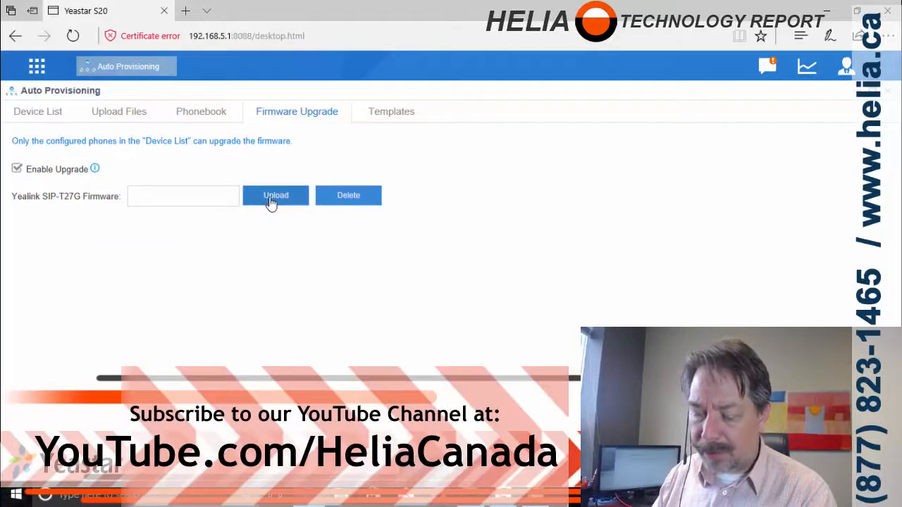
mouse_move(262, 207)
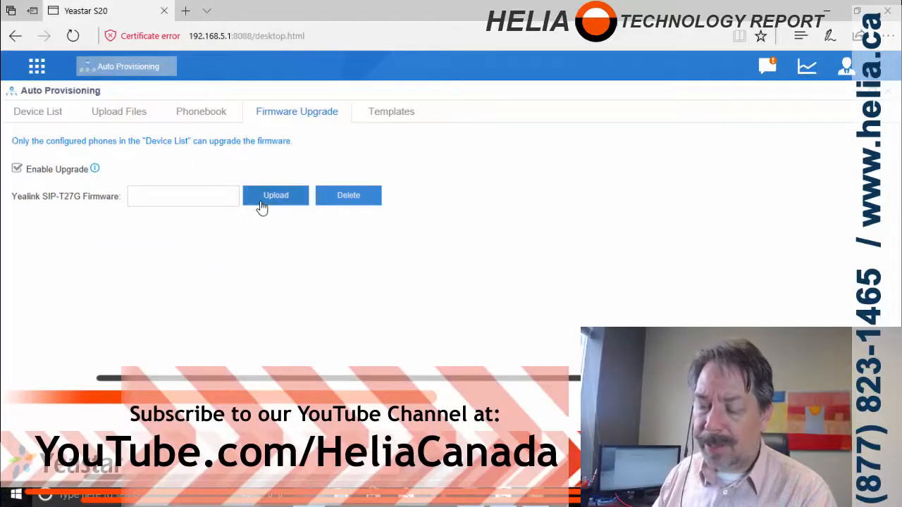
click(275, 196)
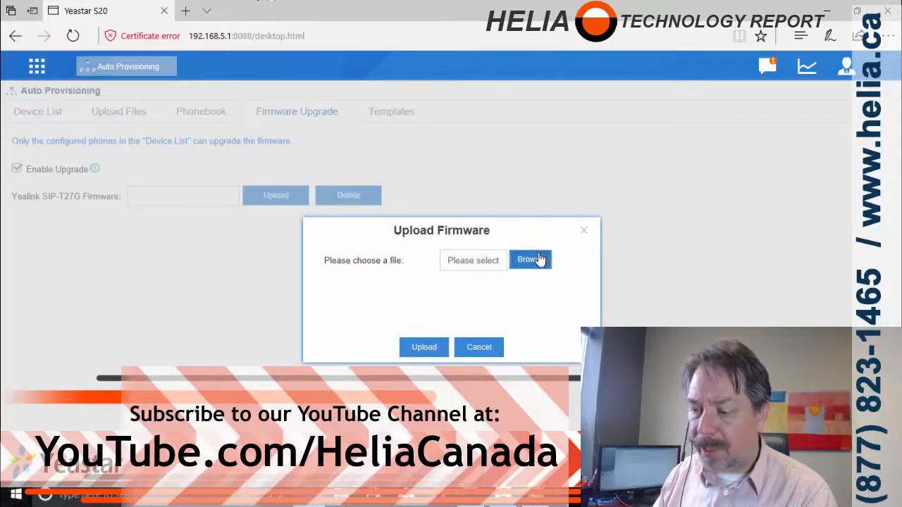
click(529, 259)
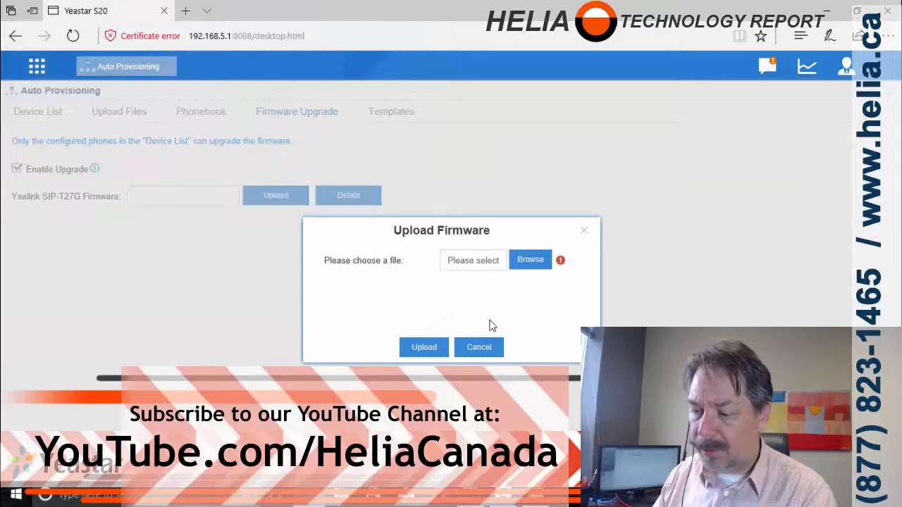
click(478, 347)
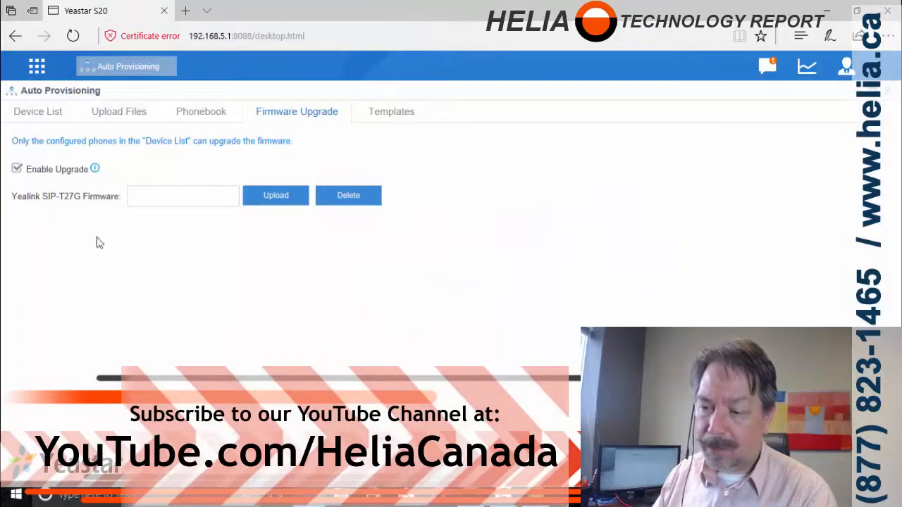
mouse_move(188, 233)
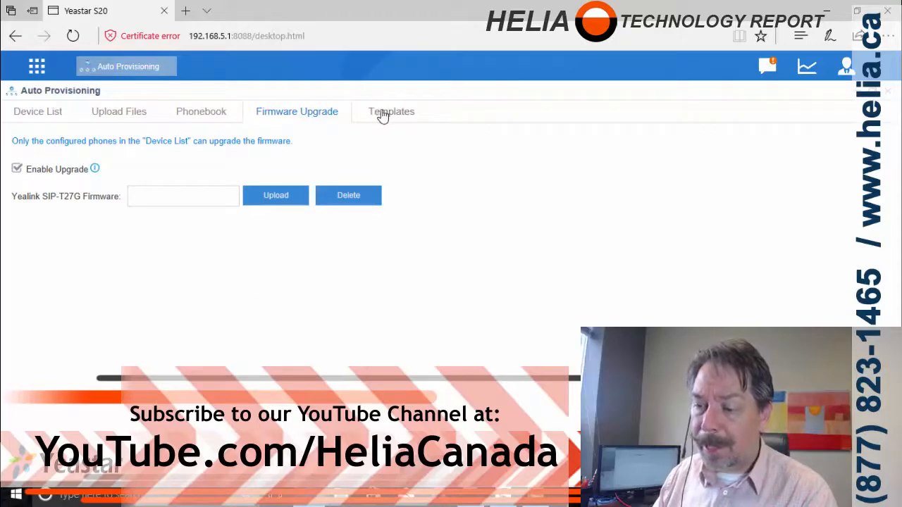
mouse_move(202, 319)
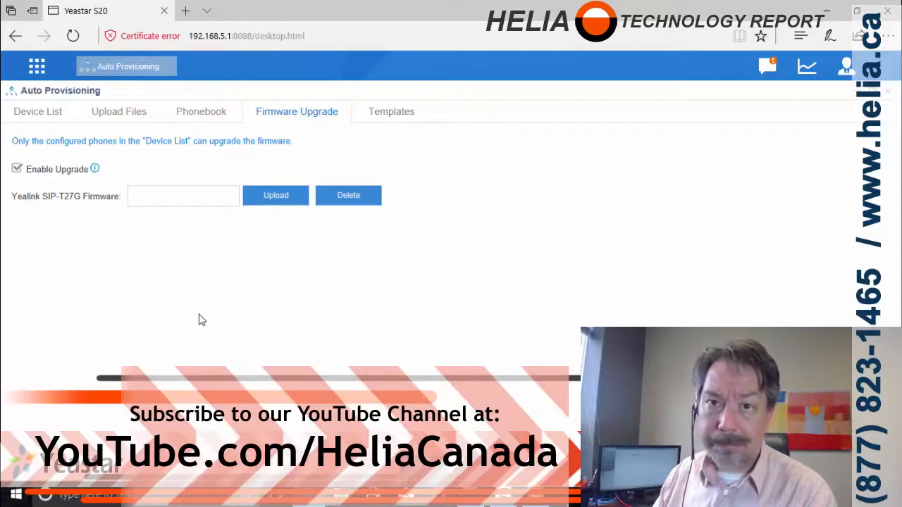